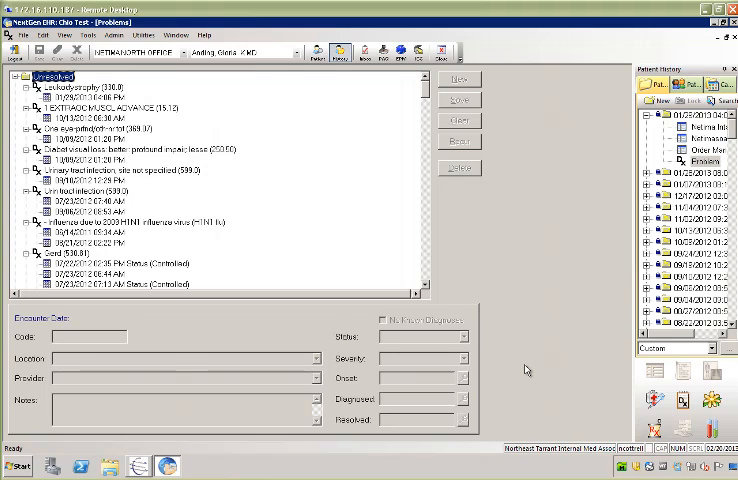
pyautogui.moveTo(538, 397)
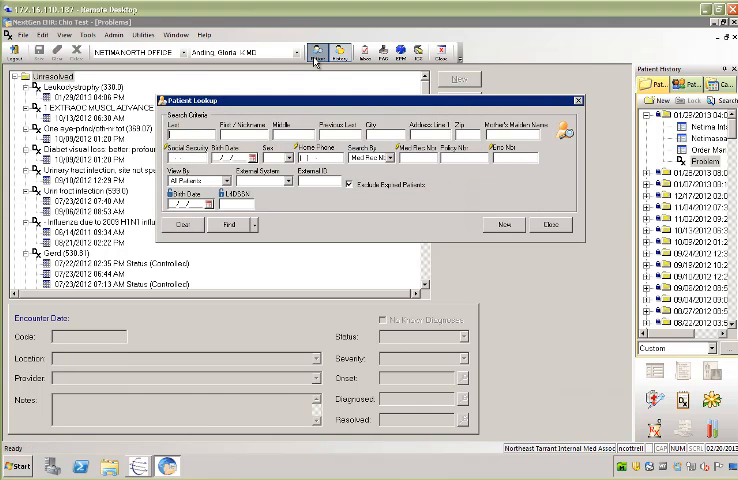
# - Search Patient Lookup for last name 'Test' to find and open Gloria Test's chart
pyautogui.write('Test')
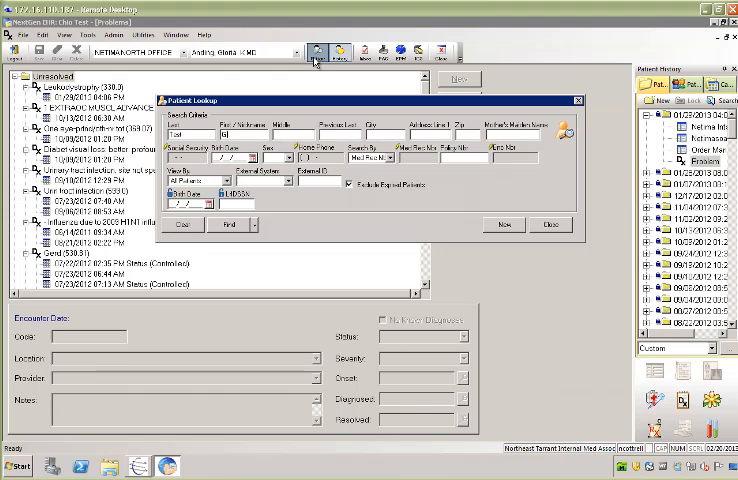
pyautogui.click(230, 224)
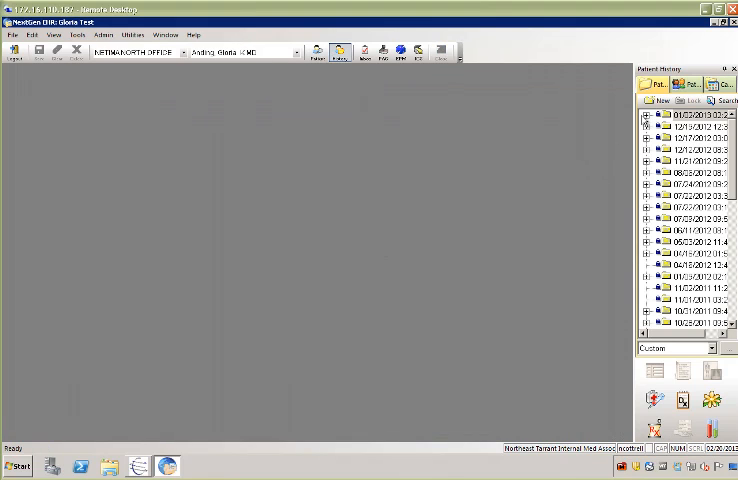
# - Load Gloria Test's chart so Metrix reports '1 Alerts retrieved for Gloria Test'
pyautogui.click(648, 115)
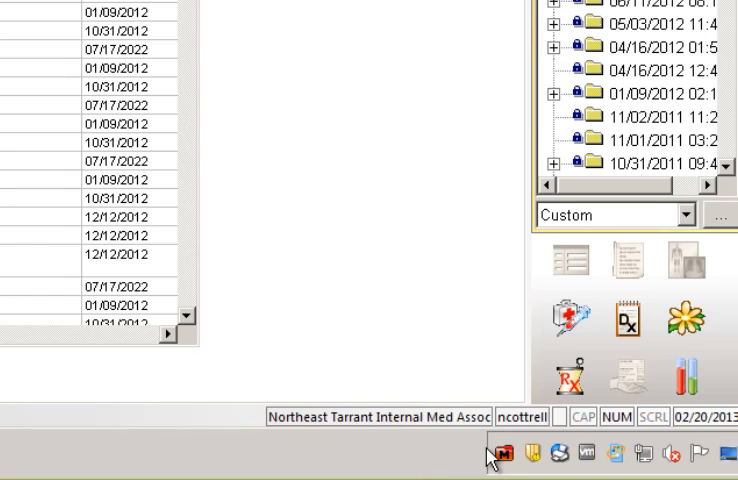
pyautogui.moveTo(497, 458)
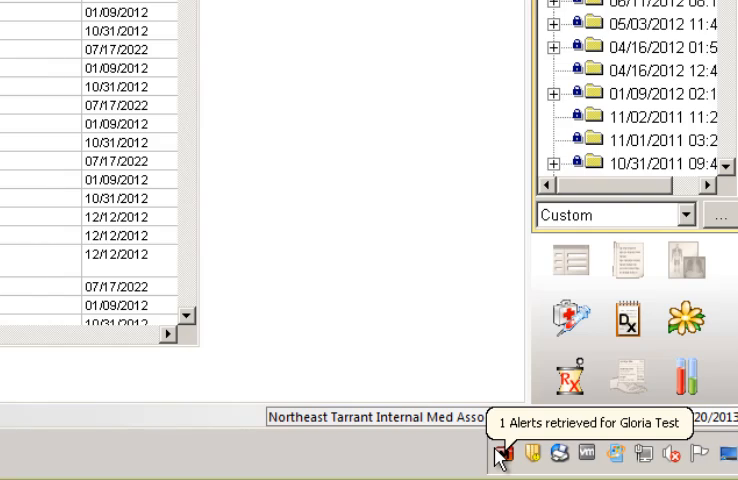
# - Show the details of Gloria Test's 5 Star Colorectal Cancer Screening alert in Metrix
pyautogui.click(499, 456)
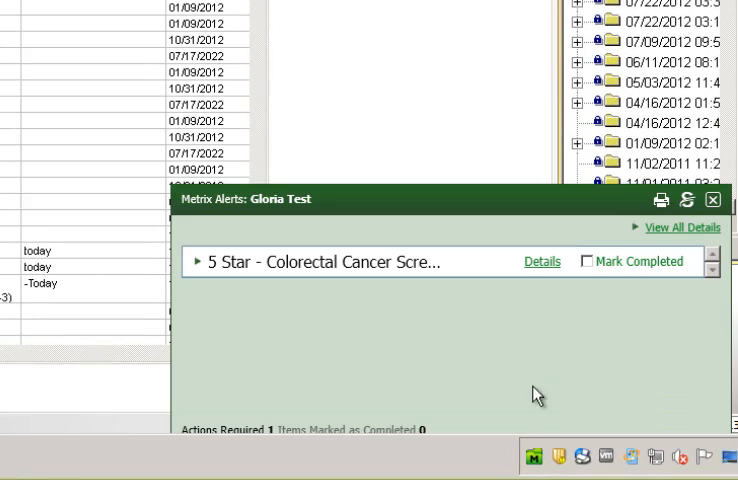
pyautogui.moveTo(494, 337)
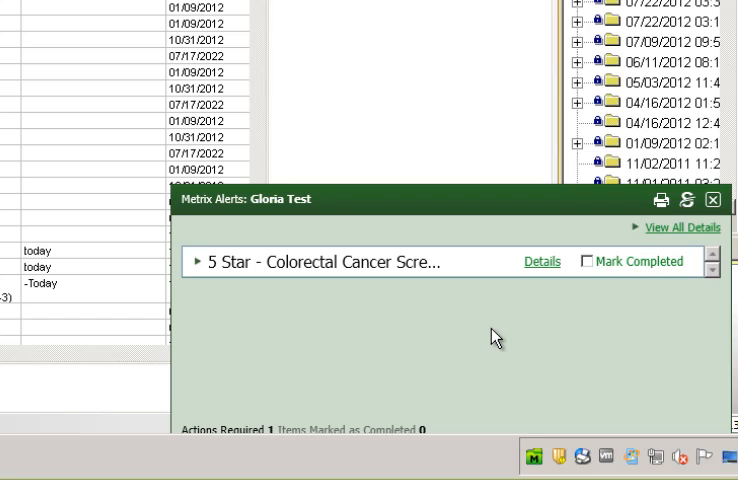
pyautogui.moveTo(413, 277)
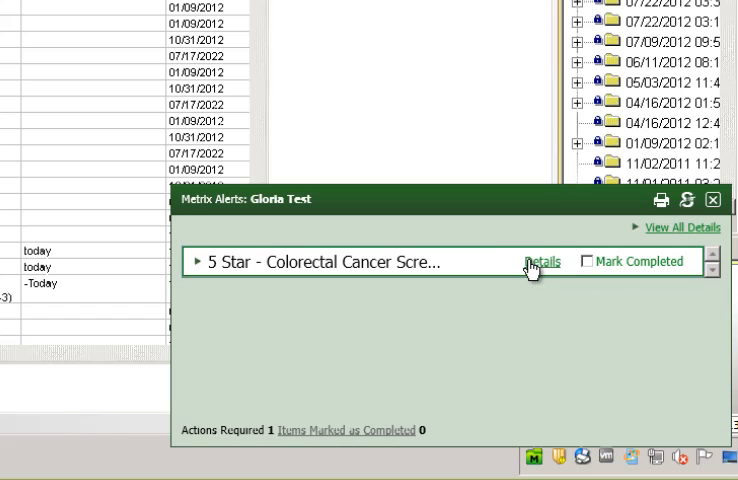
pyautogui.click(543, 261)
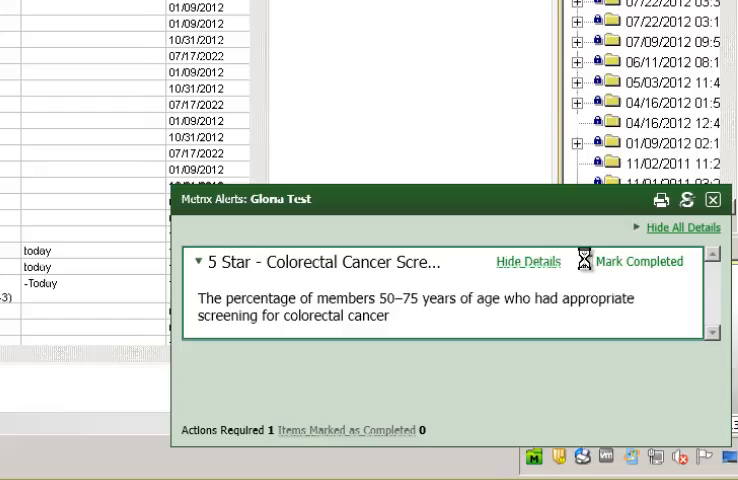
# - Mark the alert completed: Diagnostic, test/service ordered, 30-day pending period
pyautogui.click(637, 261)
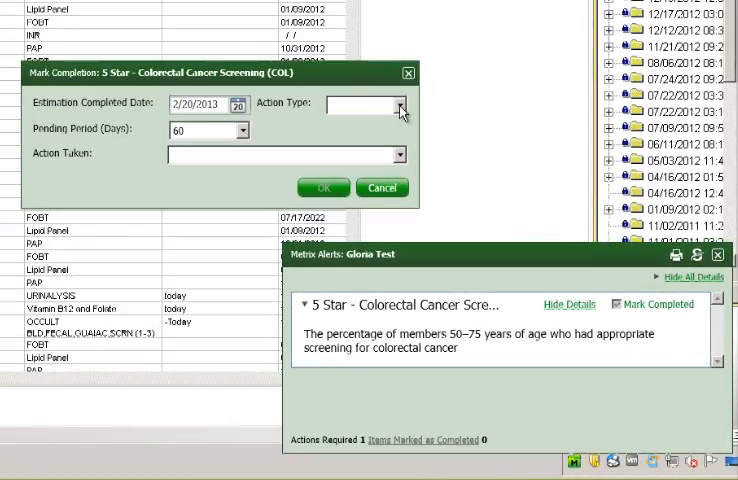
pyautogui.click(360, 105)
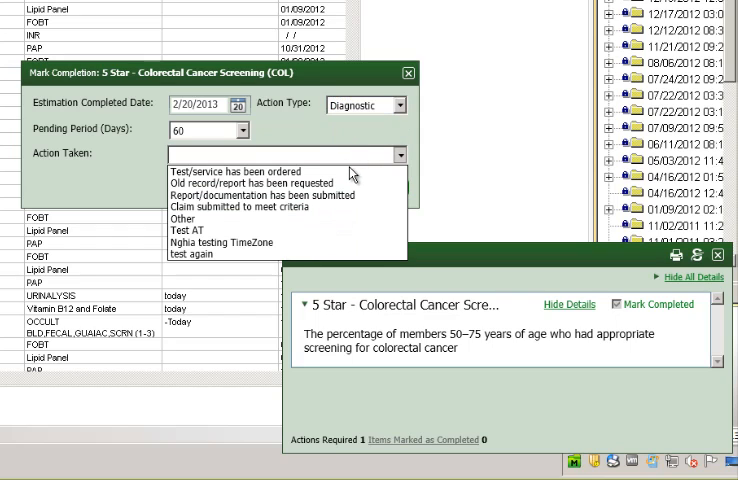
pyautogui.click(250, 171)
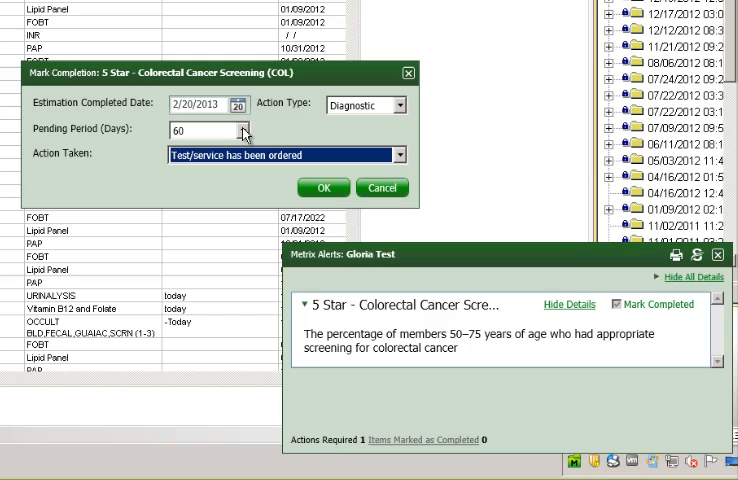
pyautogui.click(243, 130)
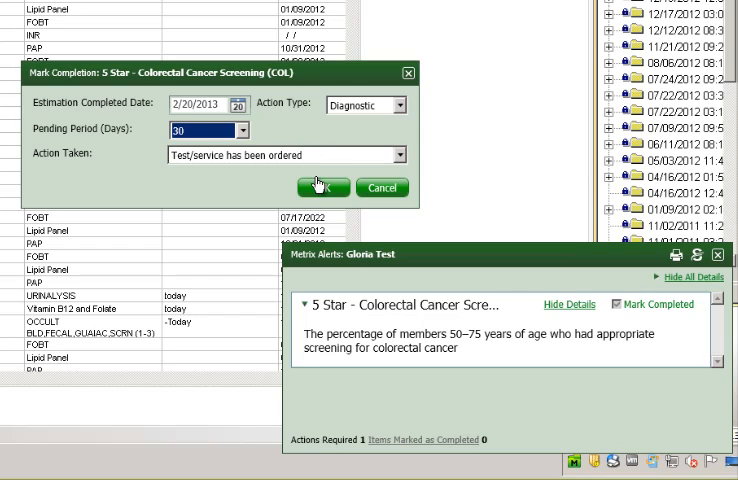
pyautogui.moveTo(322, 187)
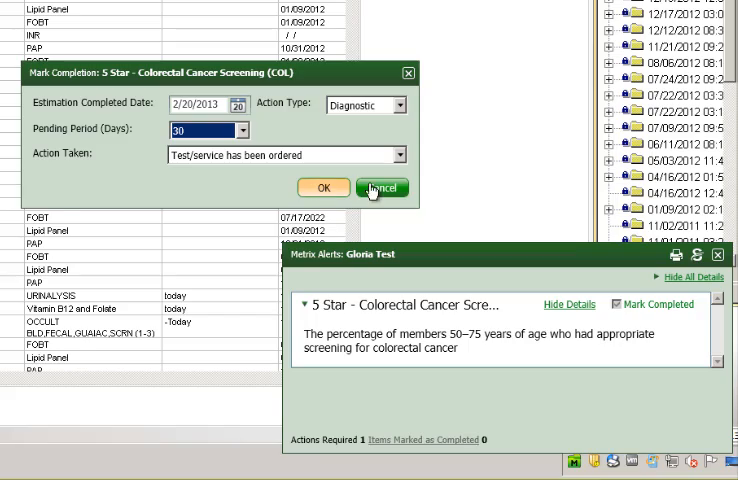
# - Confirm the Mark Completion dialog to save the screening alert as completed
pyautogui.click(382, 188)
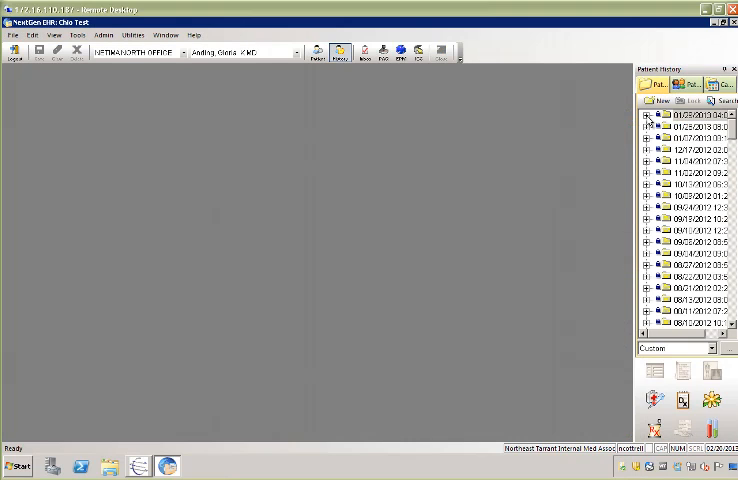
# - Load Chio Test's chart so Metrix reports '0 Alerts retrieved for Chio Test'
pyautogui.click(649, 115)
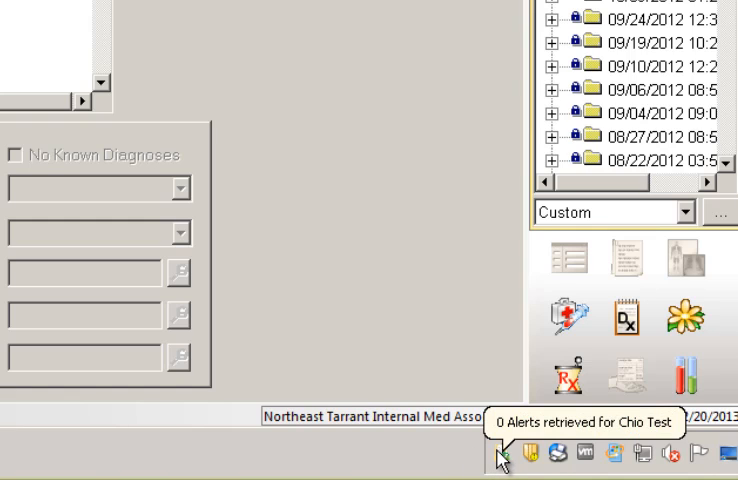
pyautogui.click(500, 457)
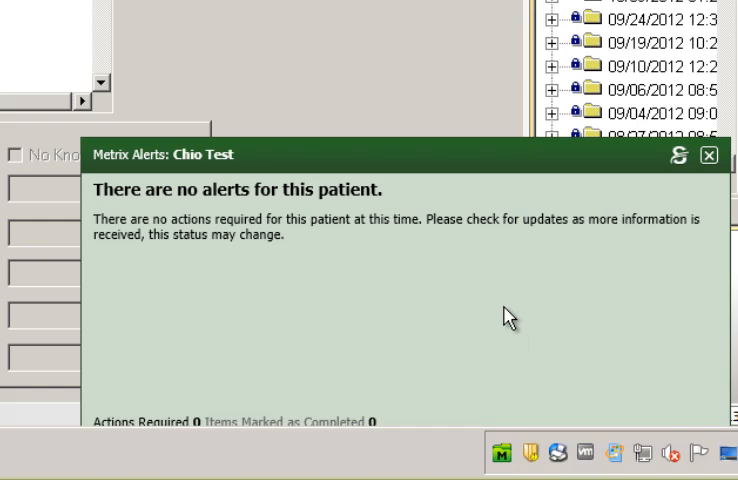
pyautogui.moveTo(514, 315)
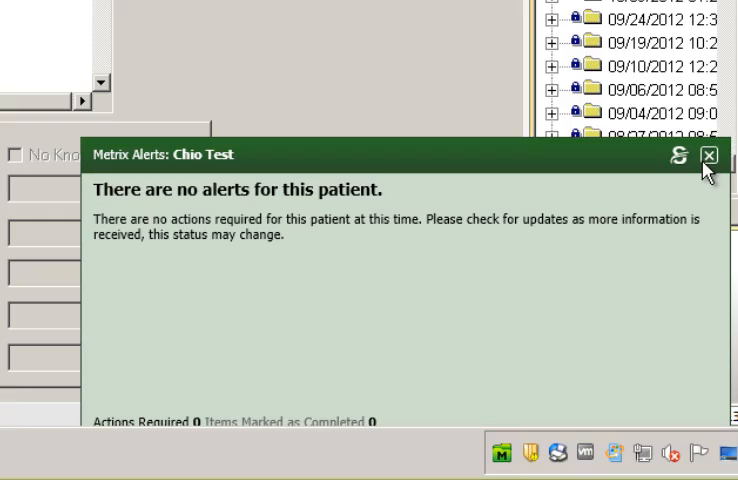
pyautogui.click(709, 154)
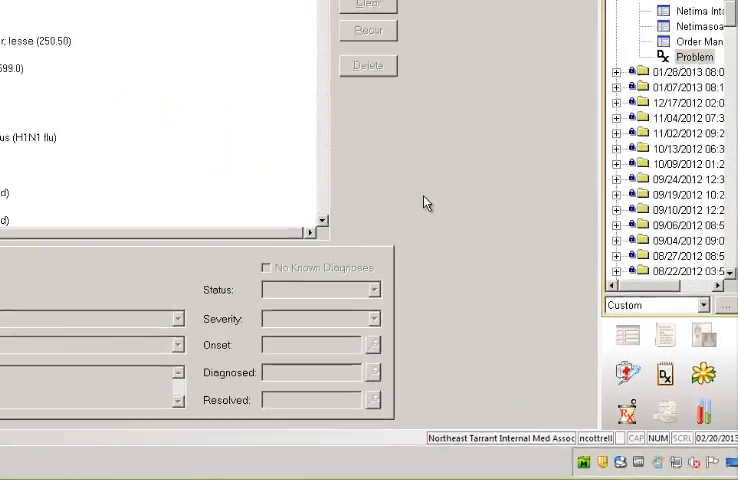